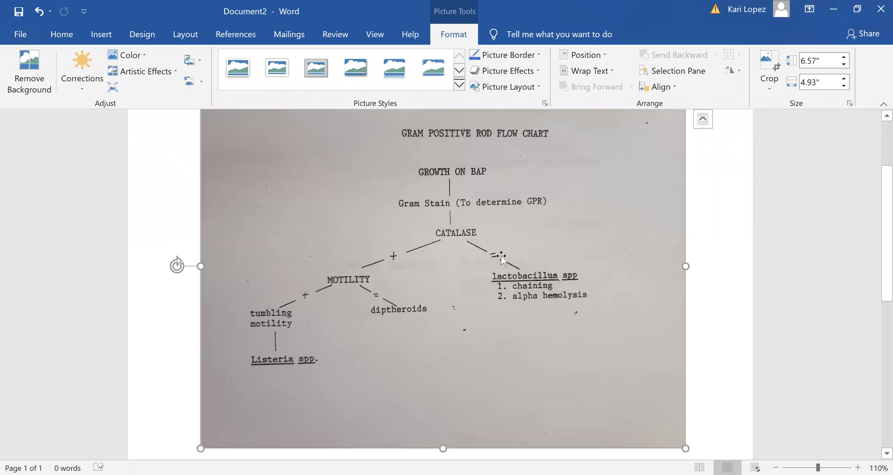
mouse_move(443, 246)
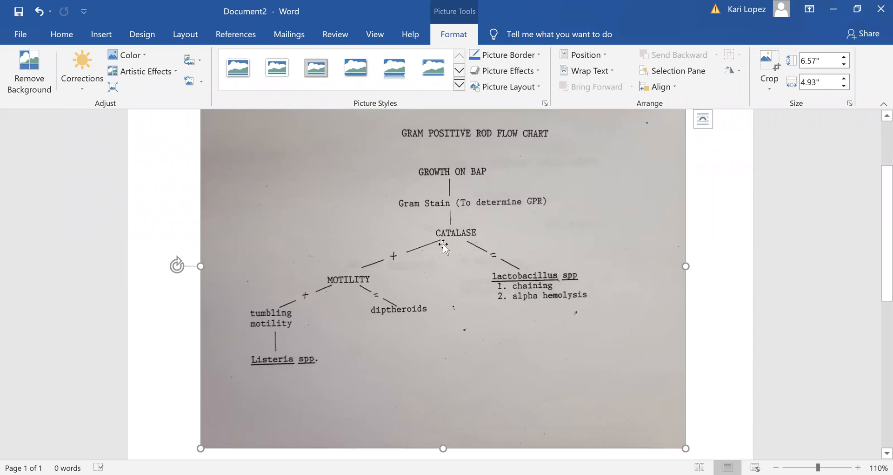
mouse_move(560, 195)
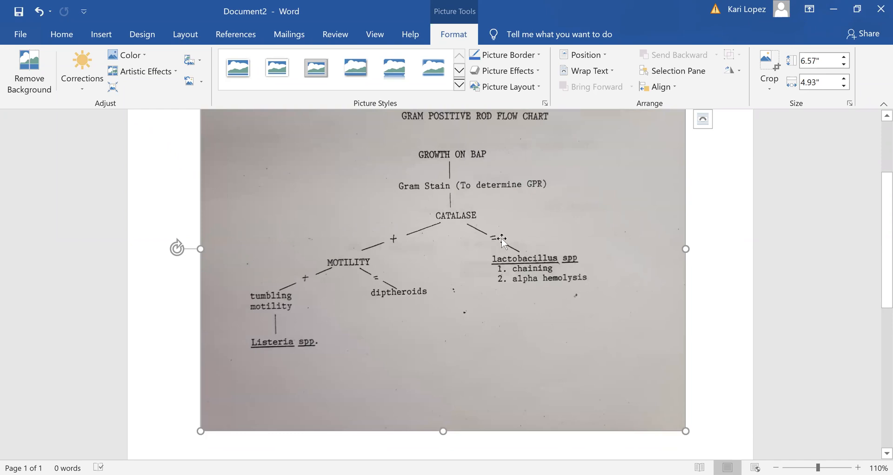
mouse_move(640, 280)
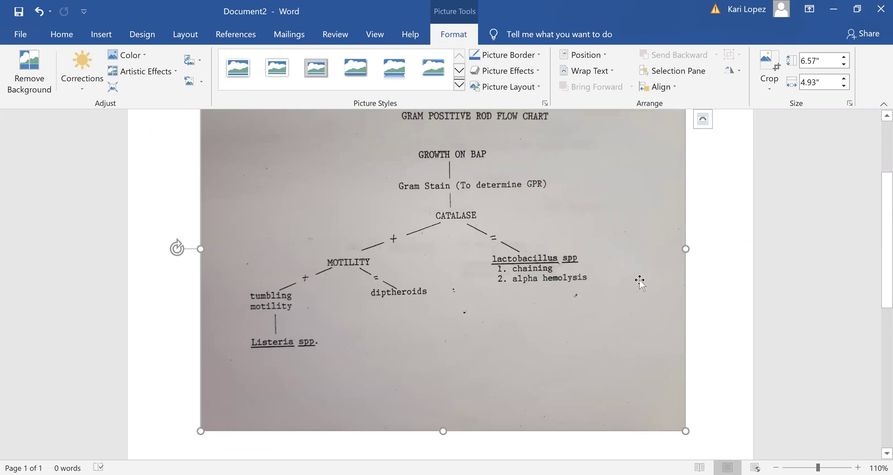
mouse_move(391, 246)
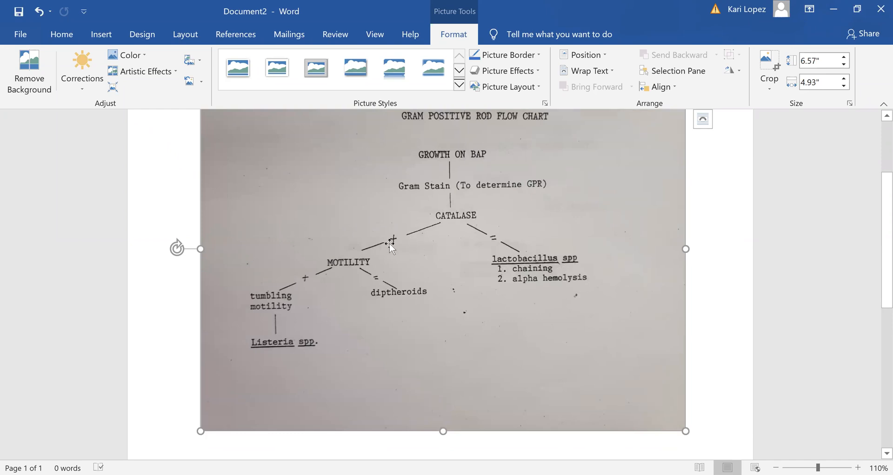
mouse_move(353, 292)
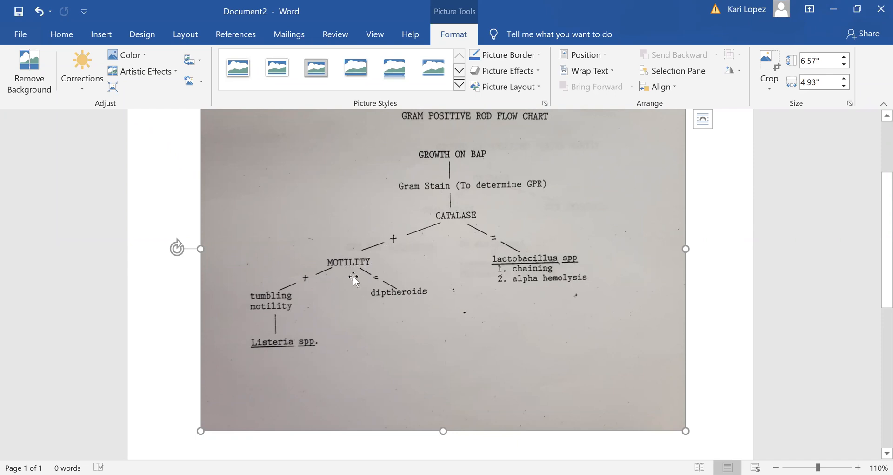
mouse_move(402, 350)
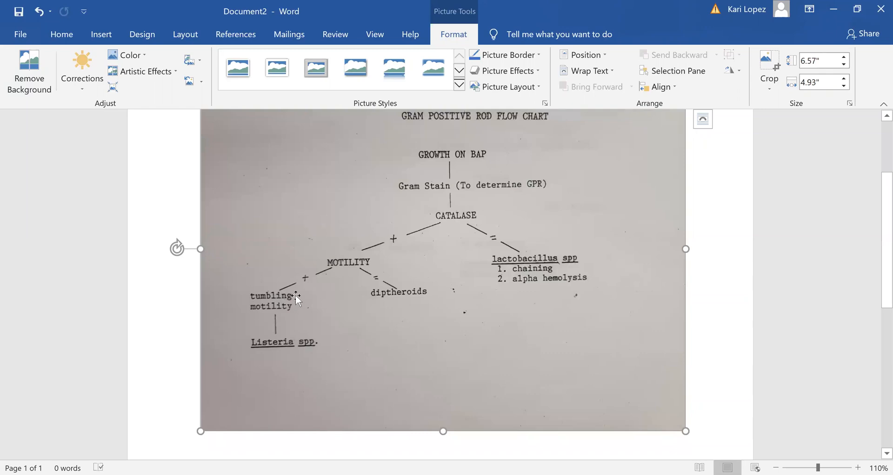
mouse_move(455, 335)
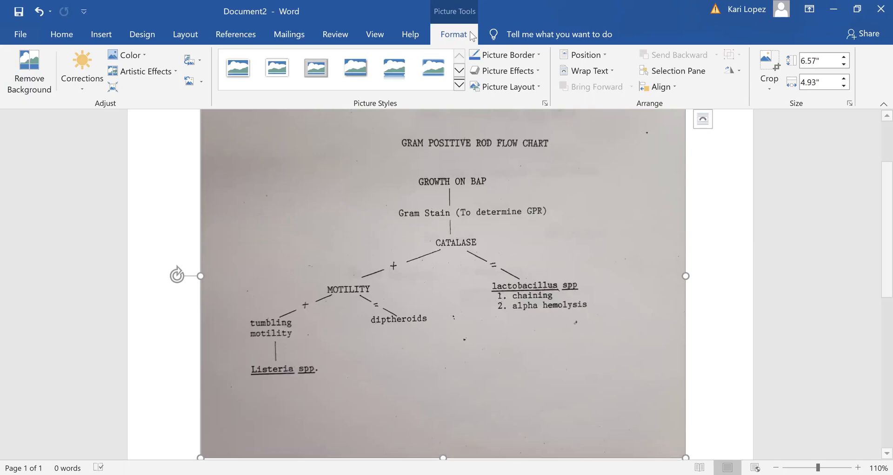
mouse_move(457, 283)
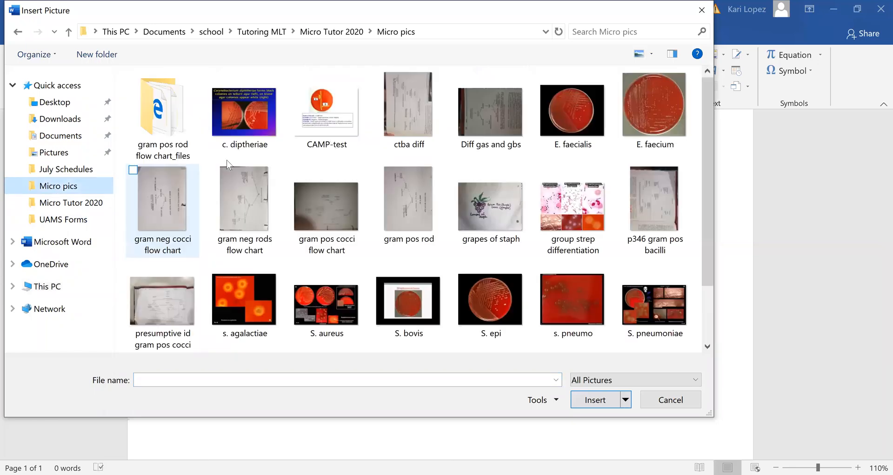
Step: Find and insert the 'p346 gram pos bacilli' photo from the Micro pics folder
click(627, 32)
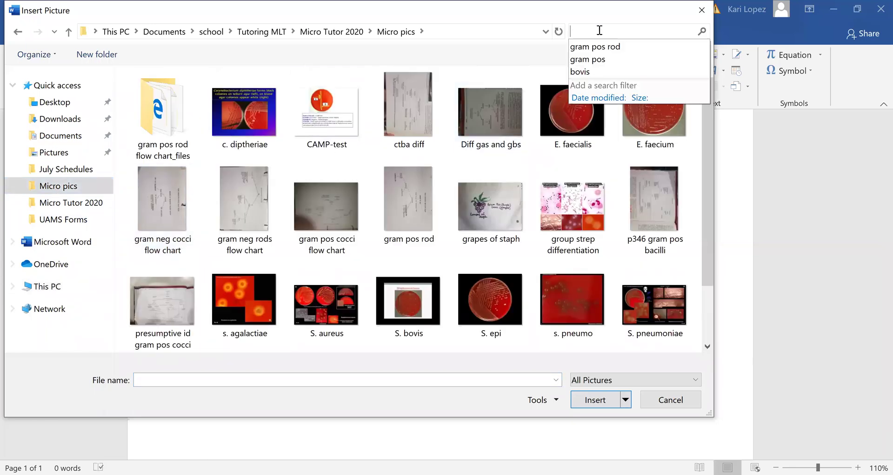
text(346)
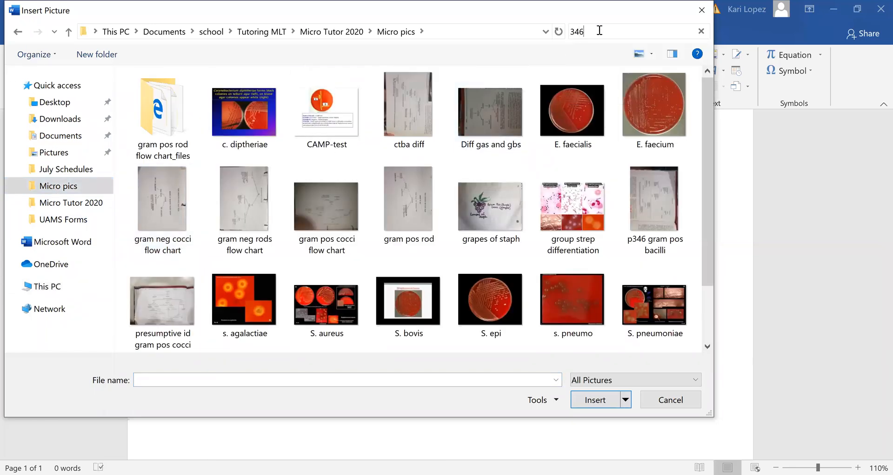
key(Enter)
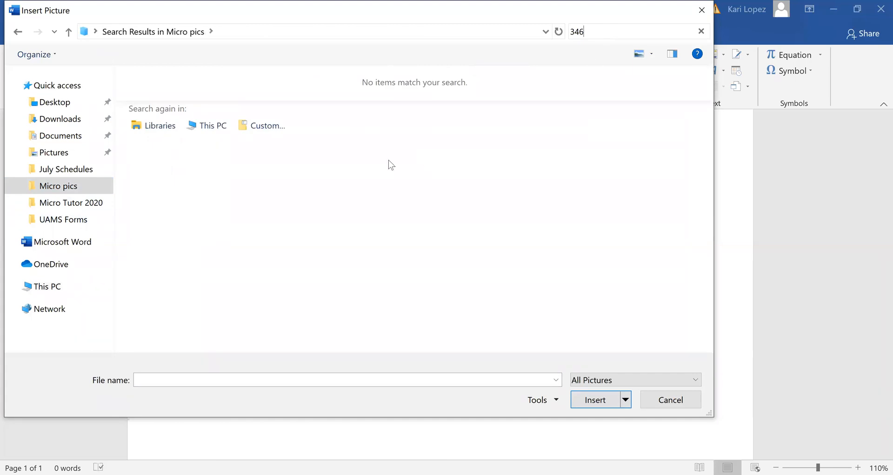
click(58, 186)
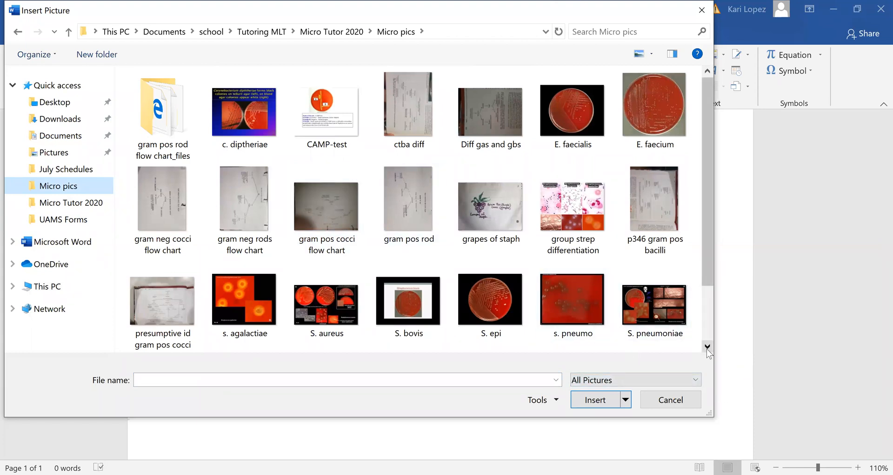
scroll(down, 3)
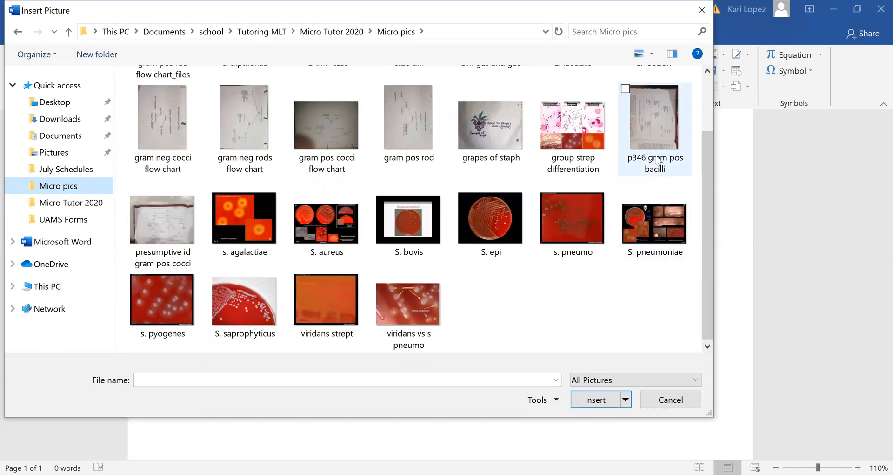
click(595, 400)
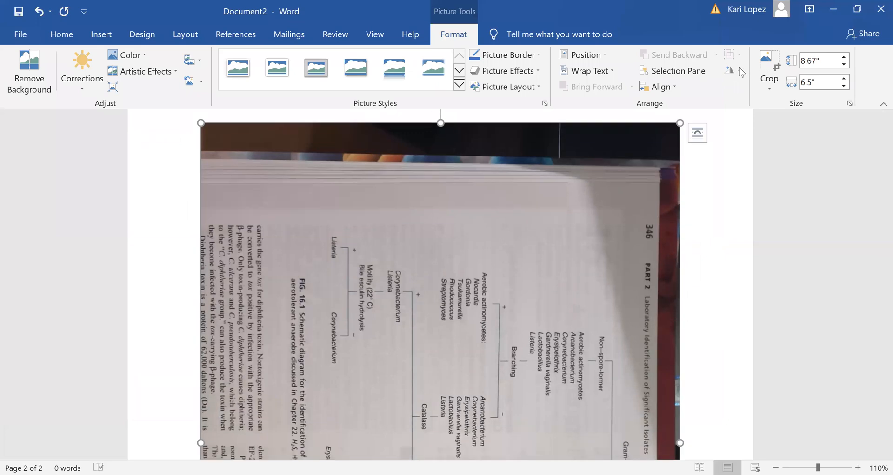
Step: Rotate the photo upright and crop away the page text below the figure caption
click(729, 70)
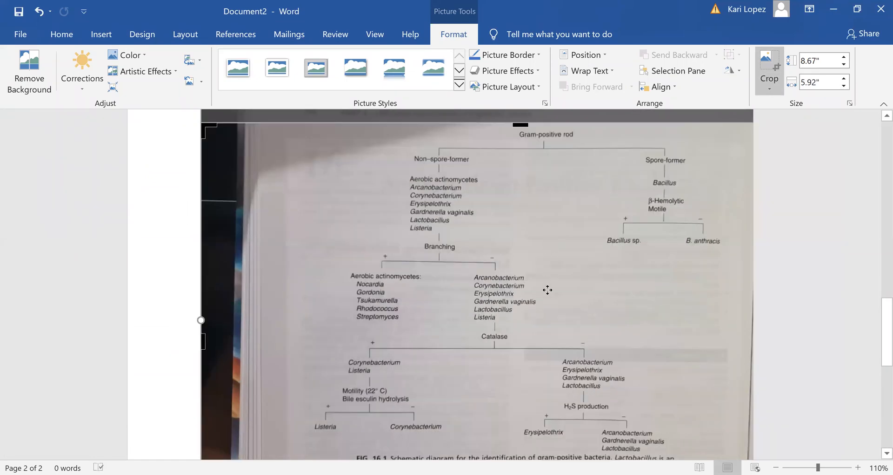
scroll(down, 3)
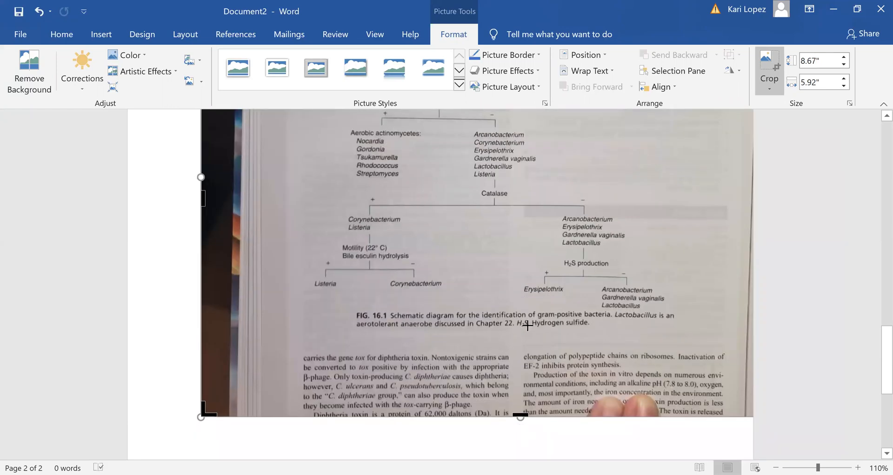
drag(520, 415, 519, 326)
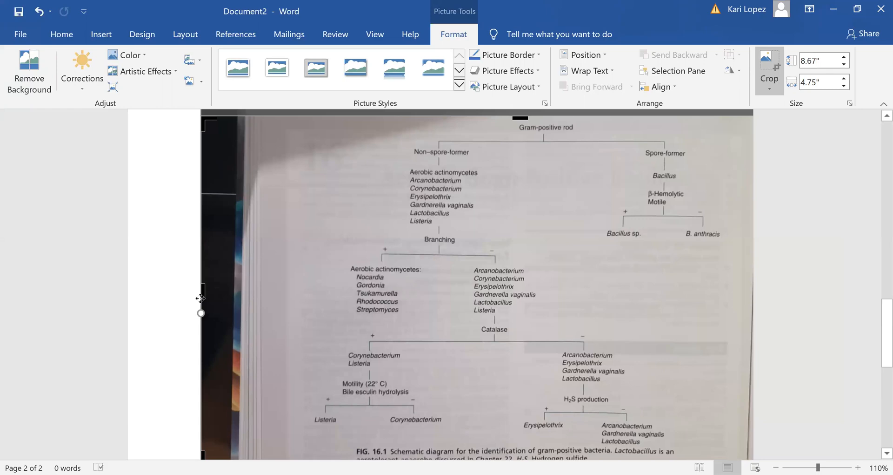
mouse_move(233, 299)
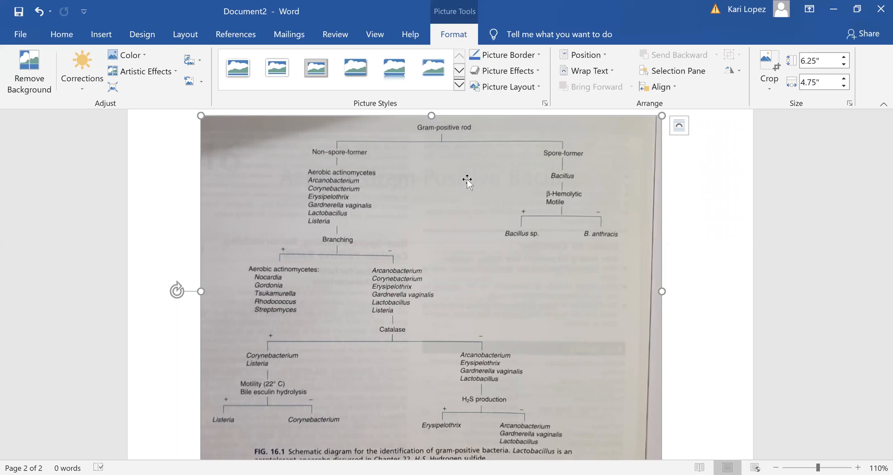
mouse_move(267, 193)
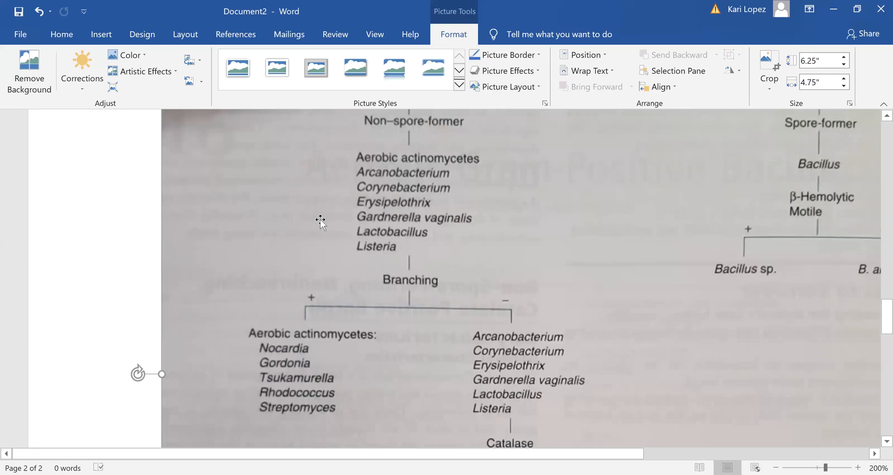
scroll(down, 3)
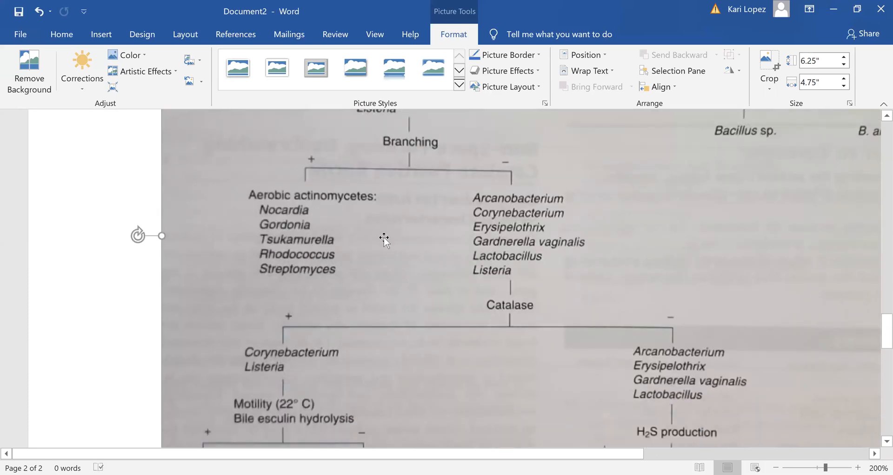
mouse_move(411, 230)
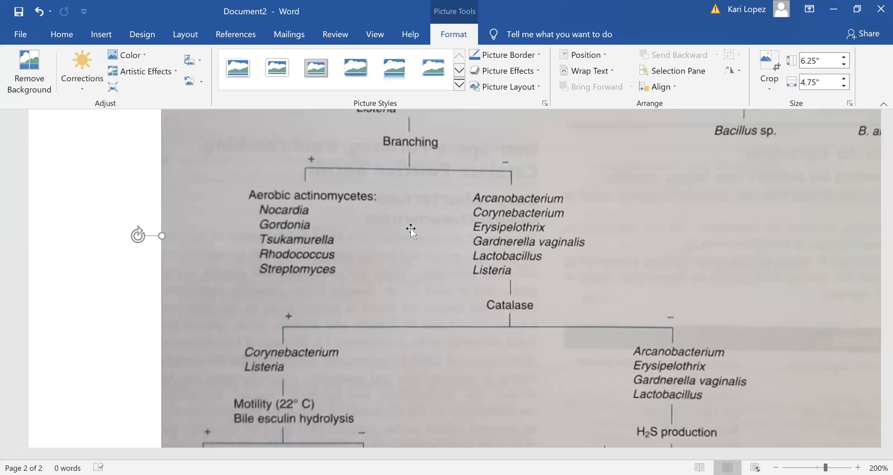
scroll(down, 3)
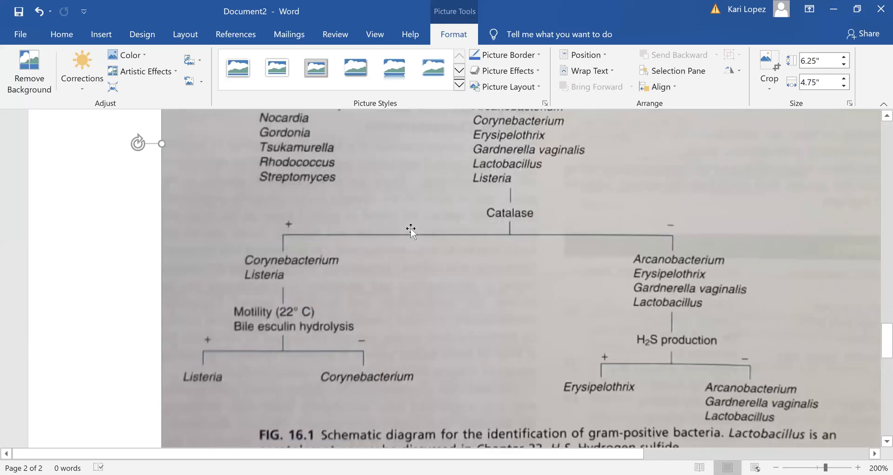
scroll(down, 3)
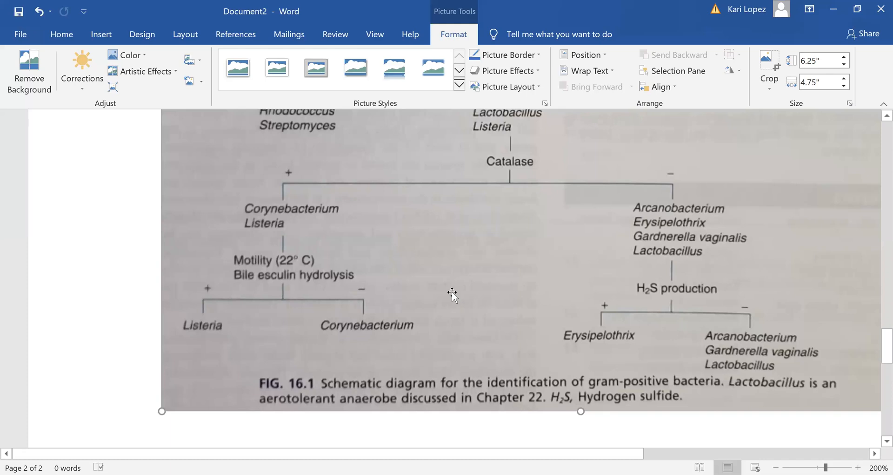
scroll(down, 3)
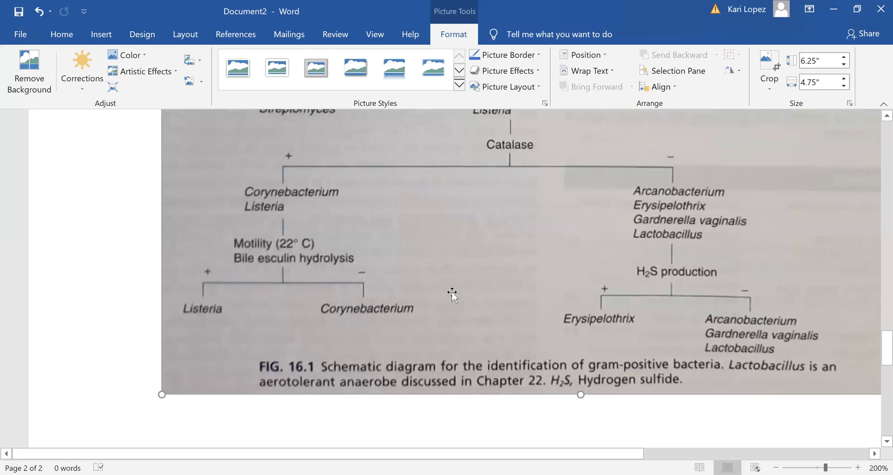
mouse_move(453, 299)
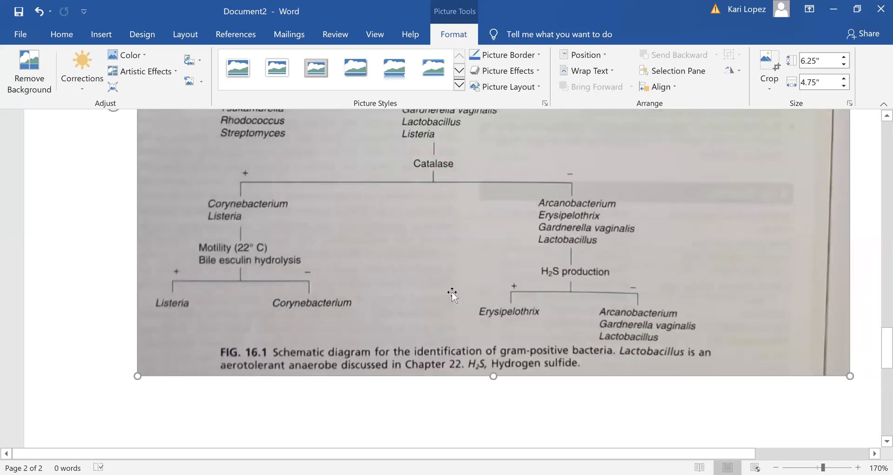
scroll(down, 3)
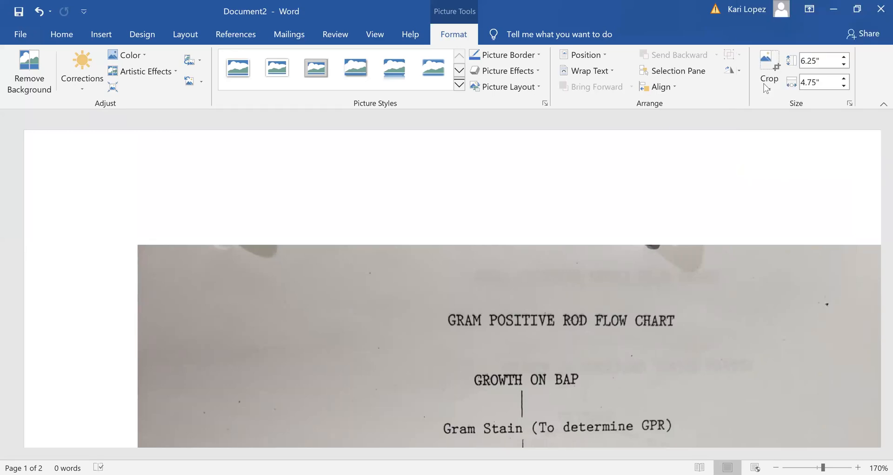
mouse_move(663, 43)
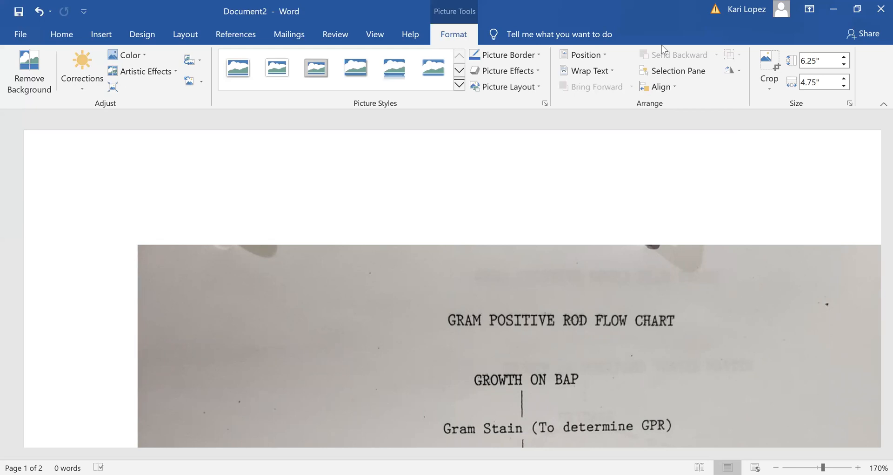